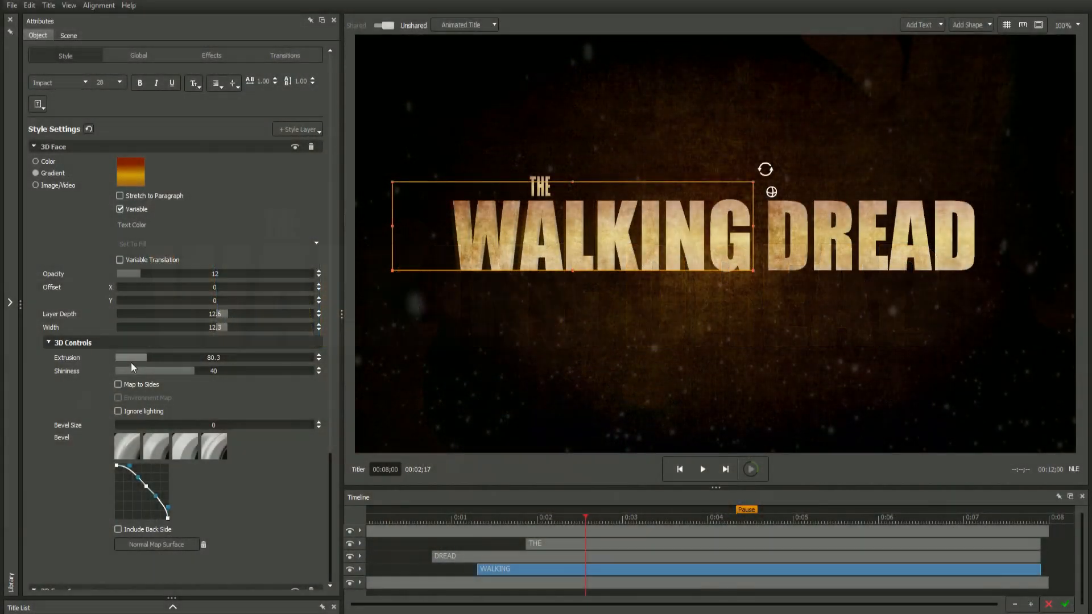
Add a Ripple effect to the NAME LASTNAME text, adjusting Amplitude, Frequency and Speed.
left_click(67, 35)
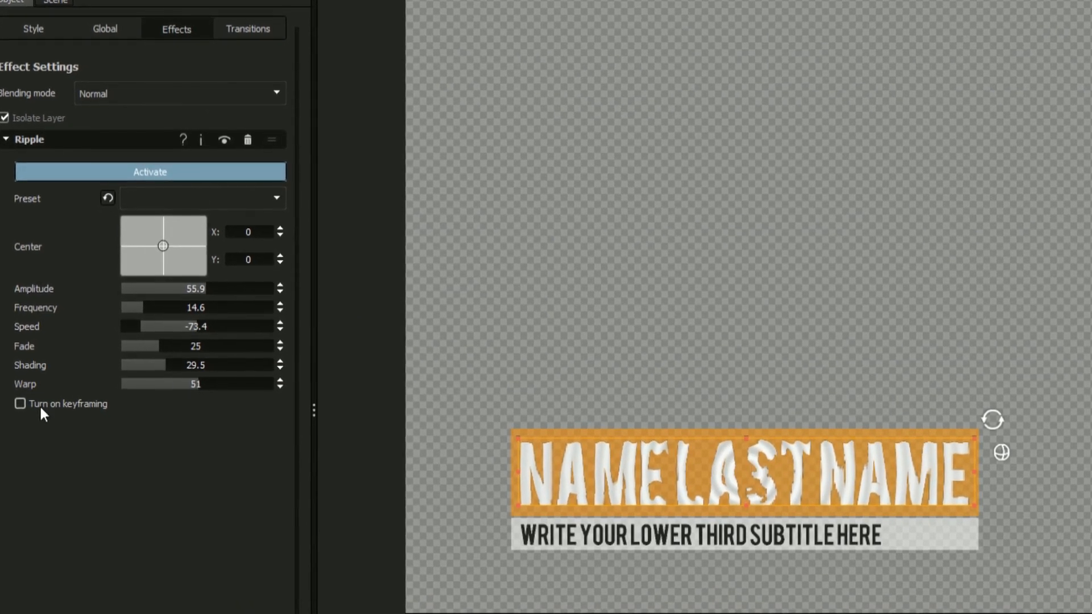
Enable keyframing on the Ripple, try Lazy Water, settle on the Left to Right preset.
left_click(21, 404)
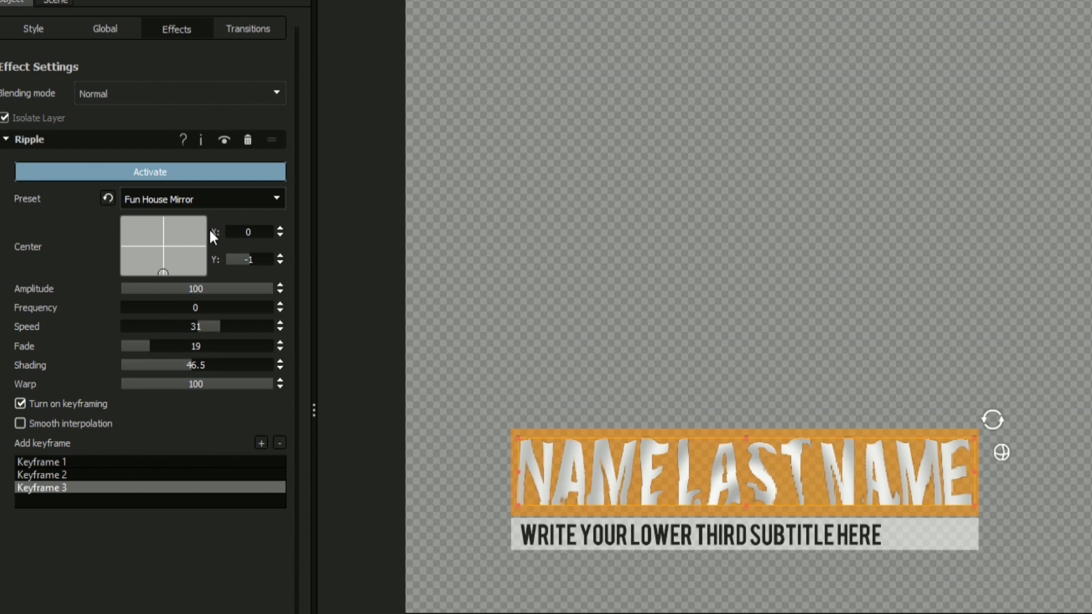
left_click(202, 198)
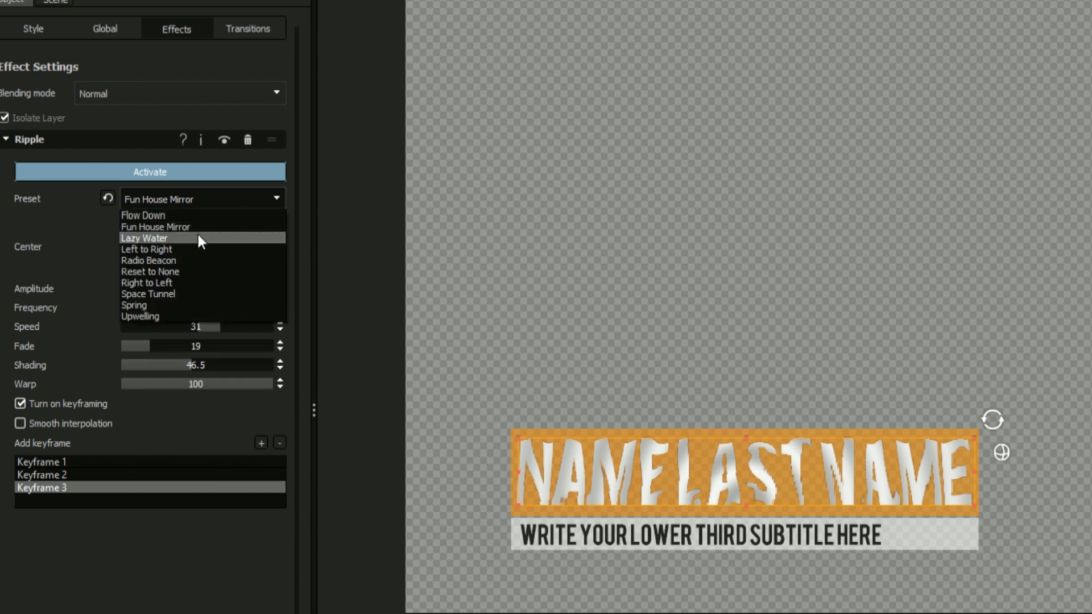
left_click(144, 238)
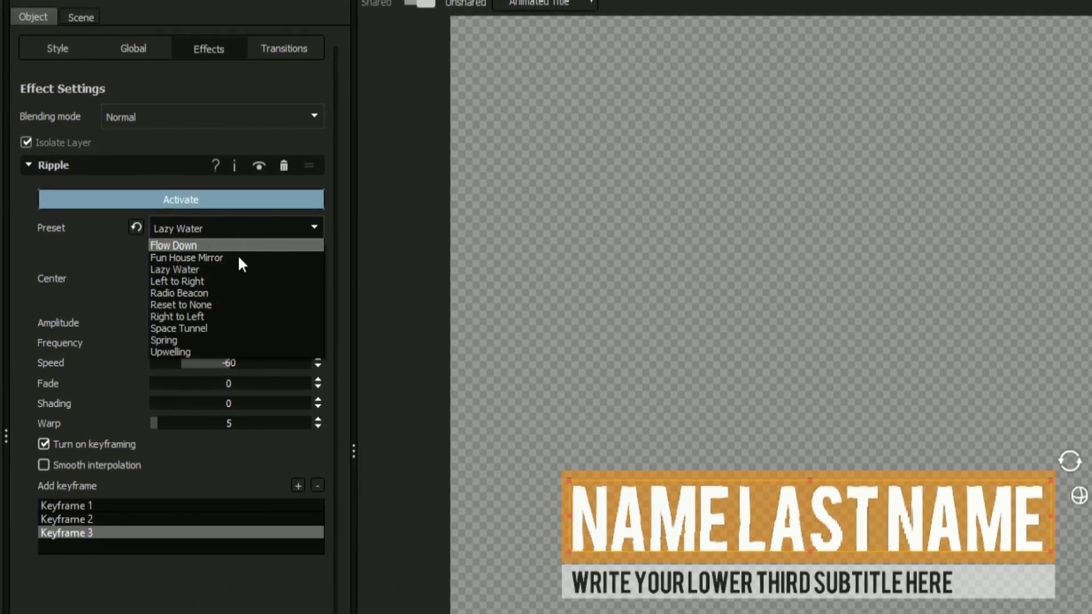
left_click(176, 282)
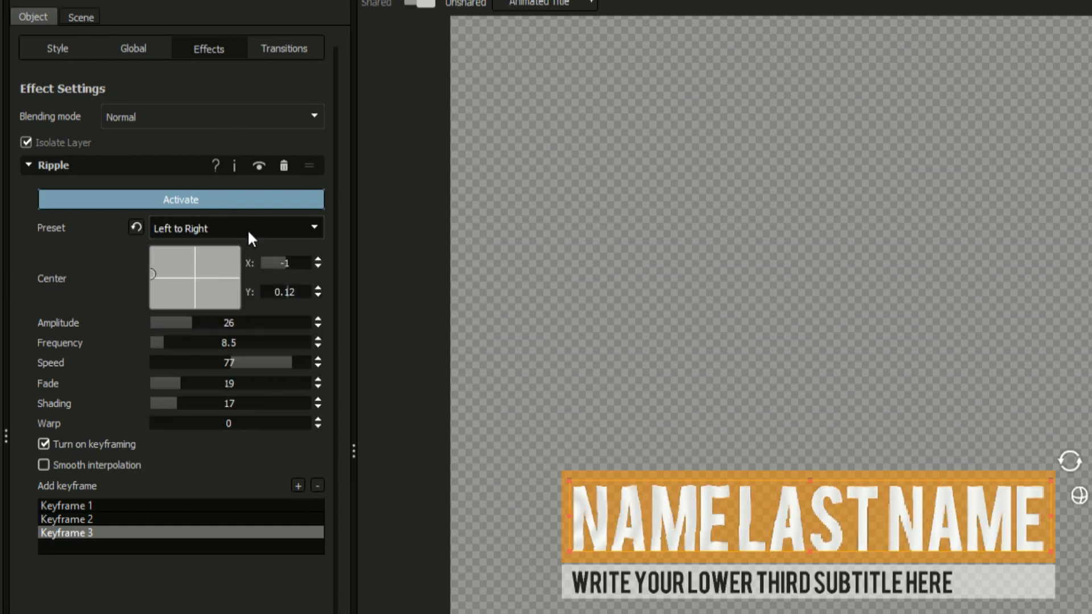
left_click(237, 228)
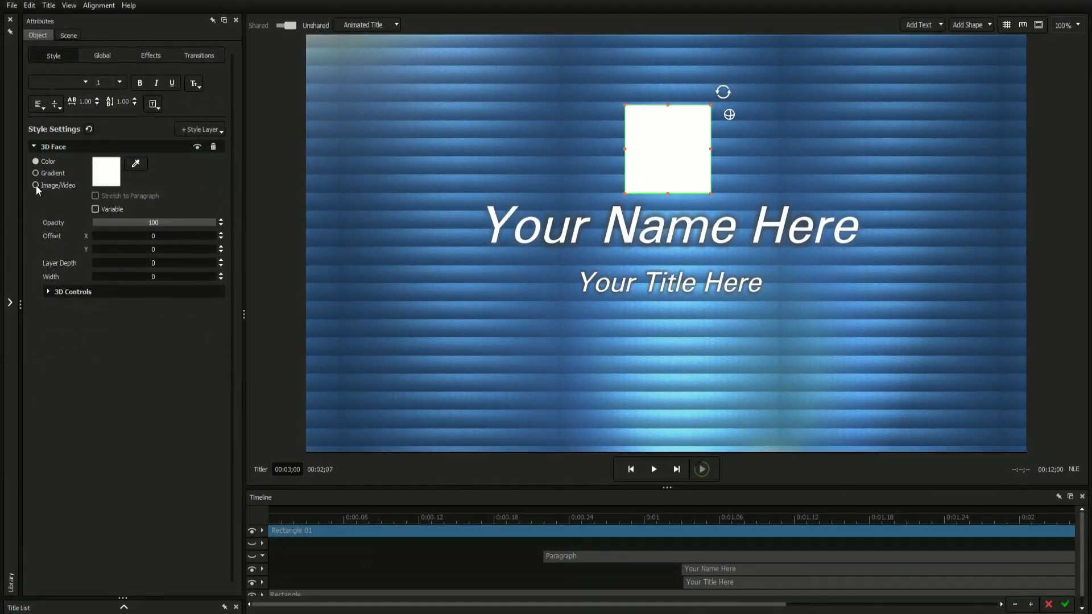
Fill the white square with the Twitter bird image via Image/Video in Style.
left_click(34, 184)
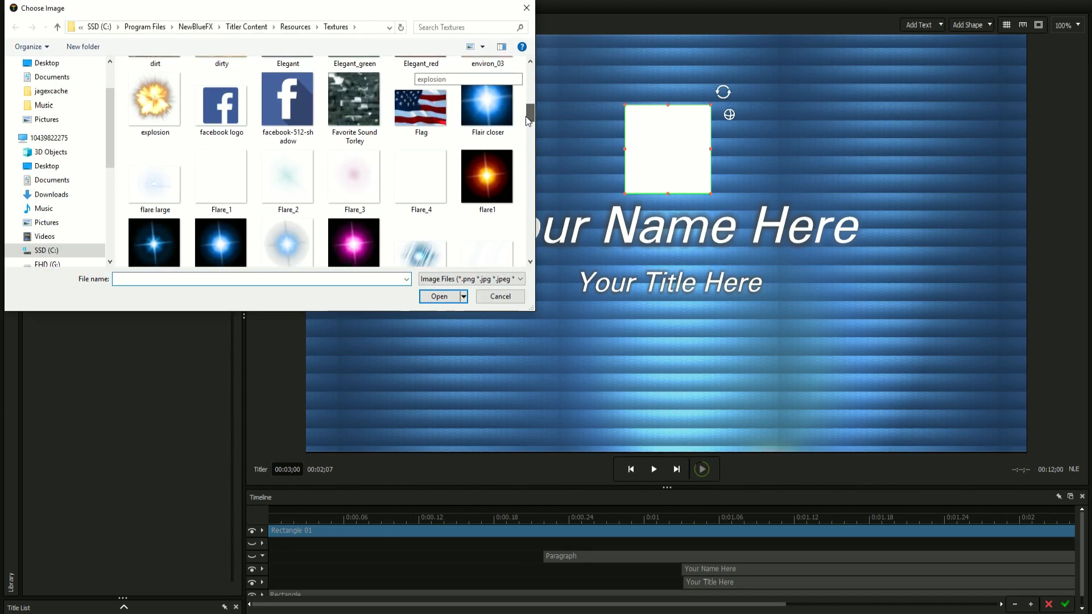
scroll("down", 3)
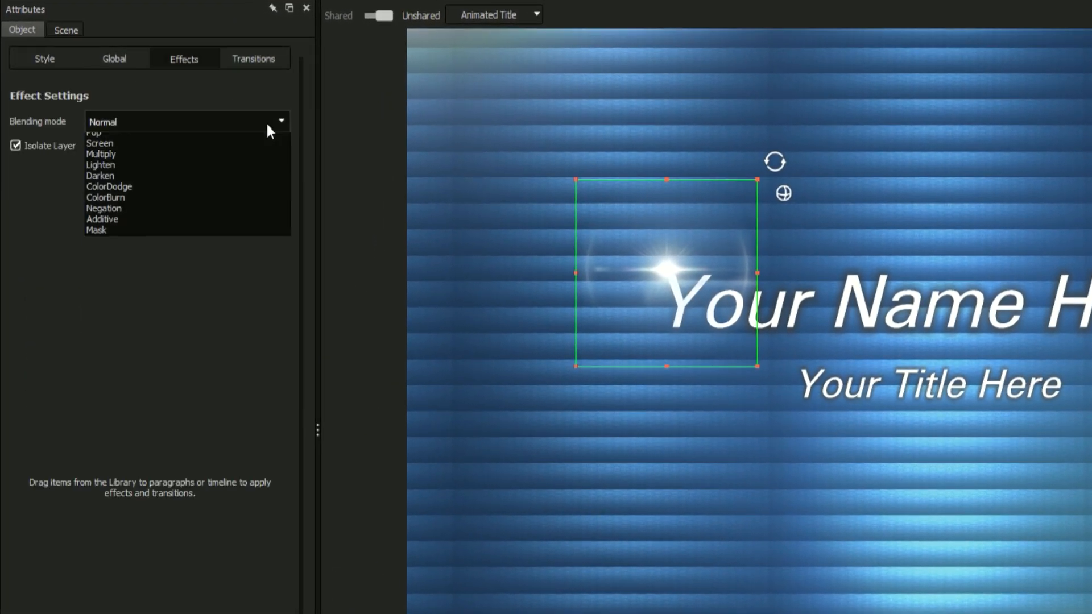
left_click(109, 187)
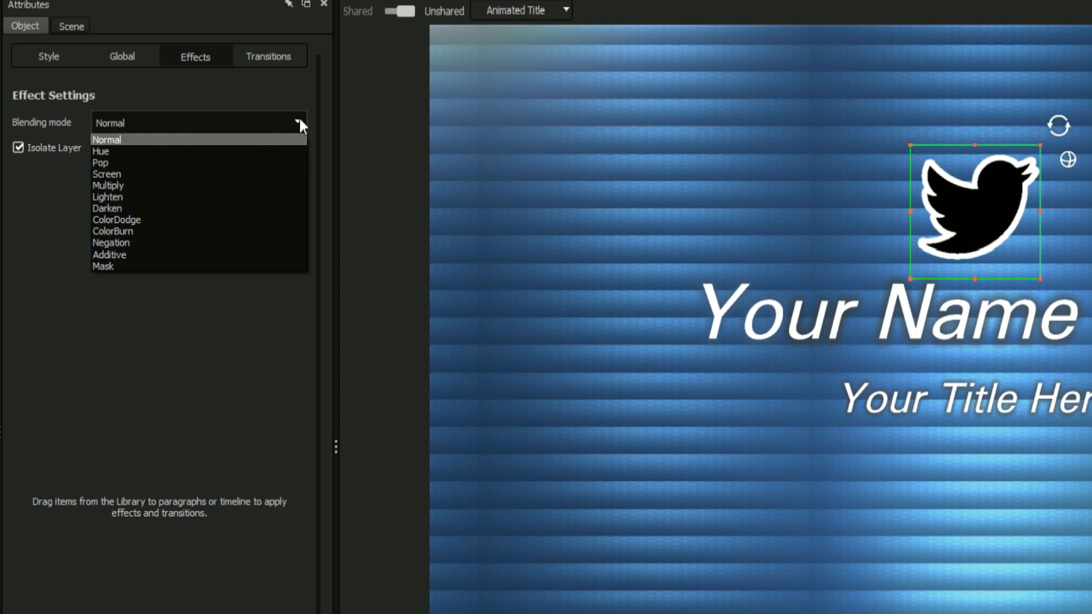
Set the bird's blending to Mask and move Rectangle 01 below the text layers.
left_click(100, 266)
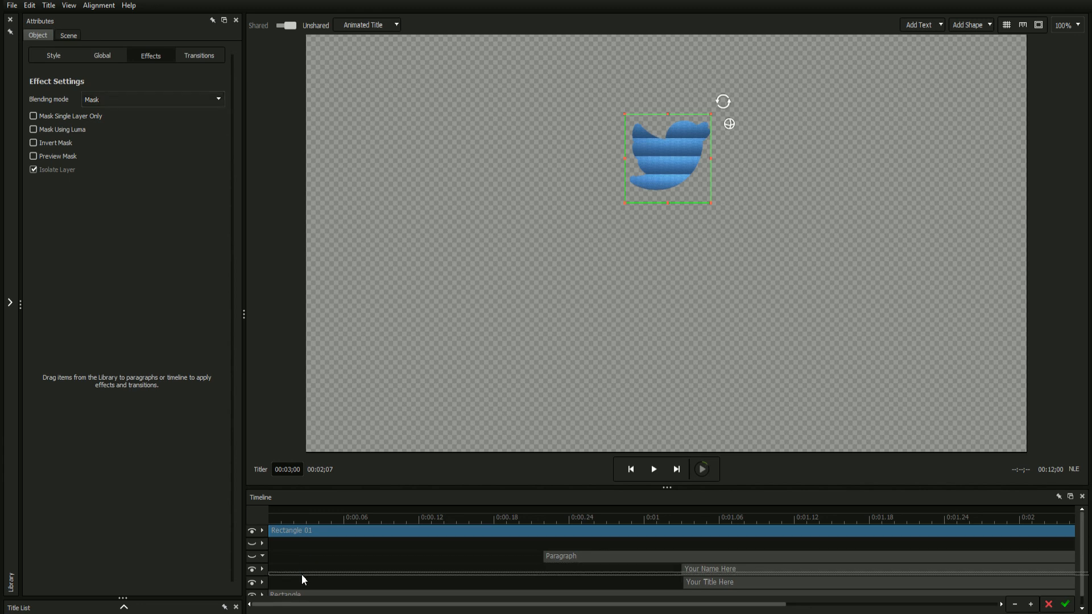
left_click(298, 530)
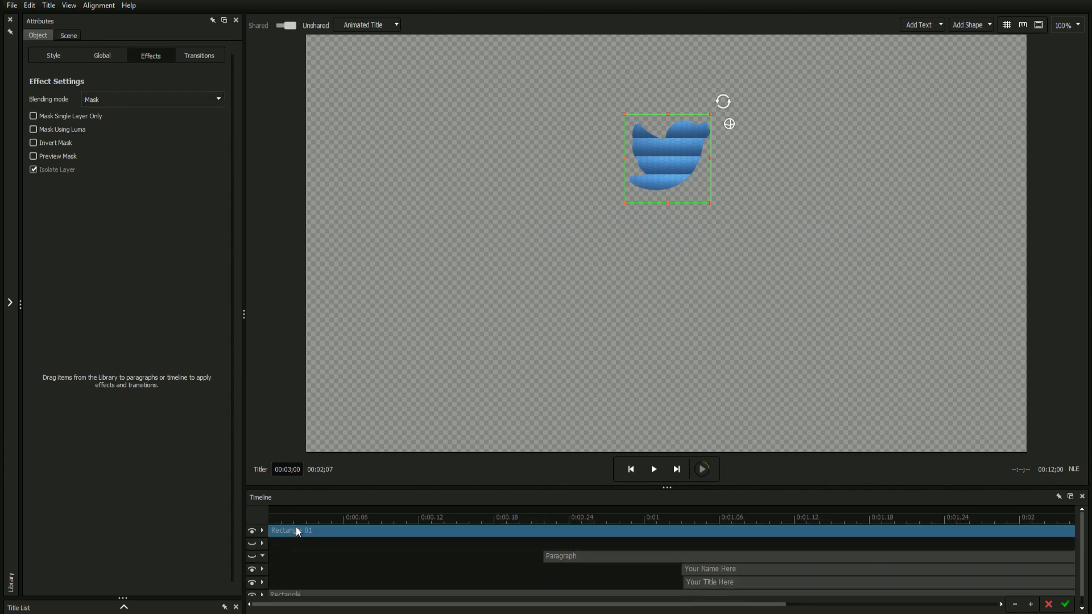
left_click(32, 116)
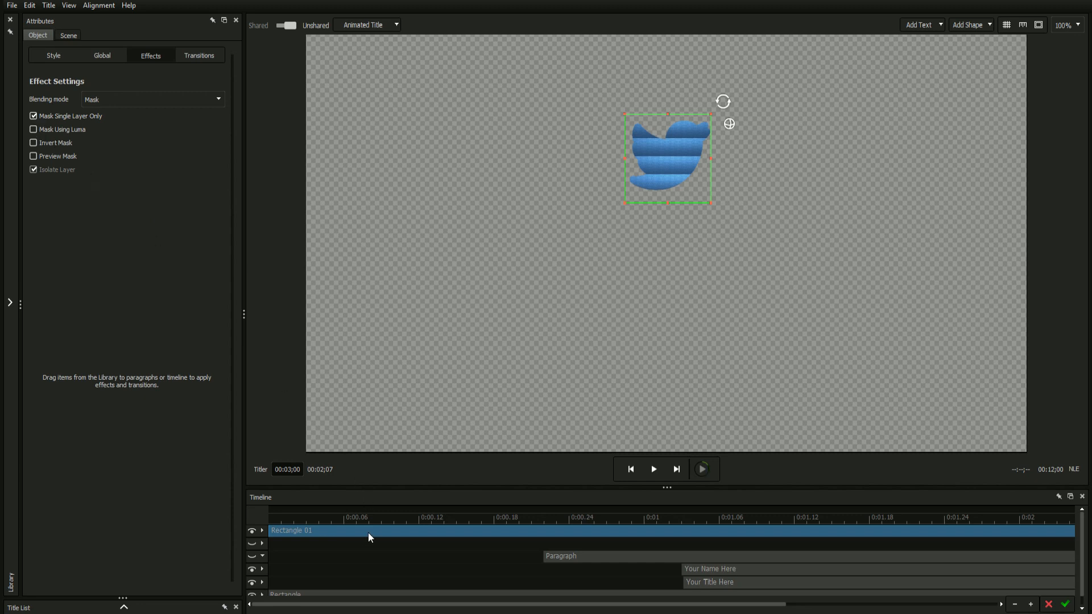
left_click(703, 468)
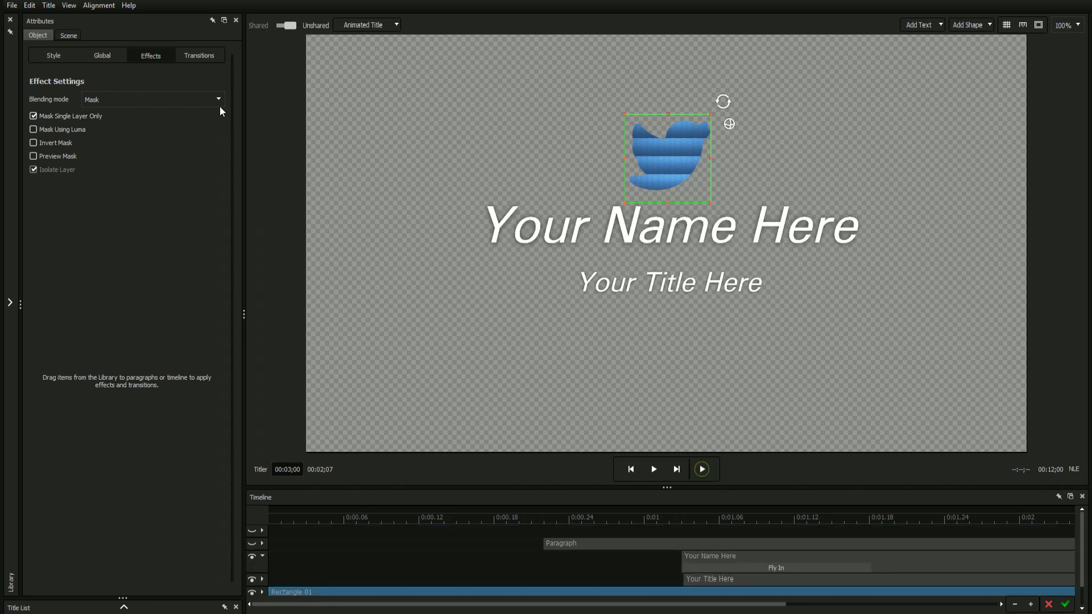
Make the mask use the bird's luma and invert it.
left_click(32, 130)
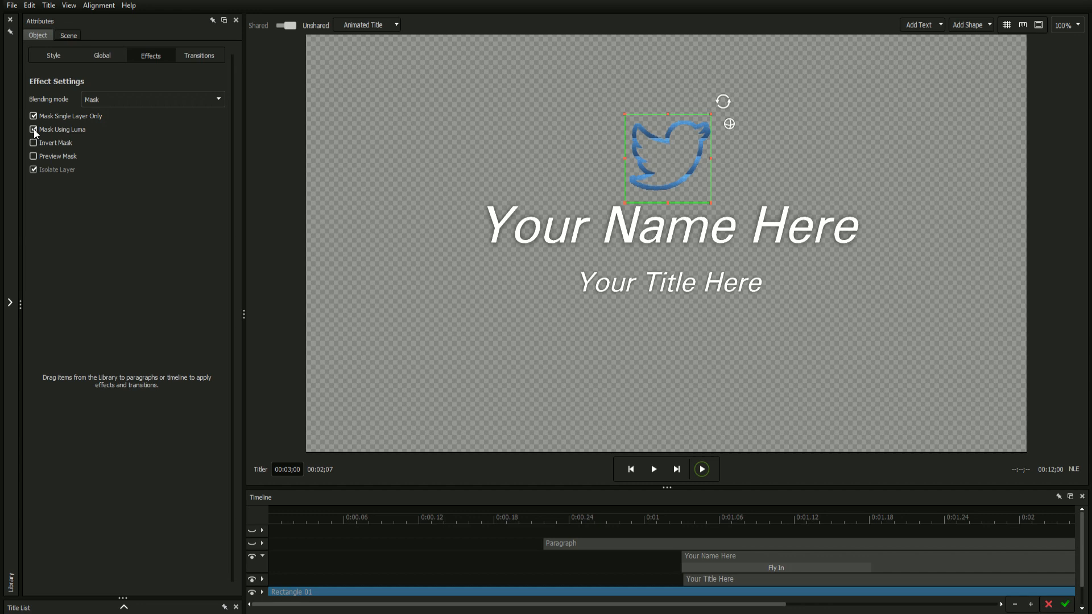
left_click(31, 143)
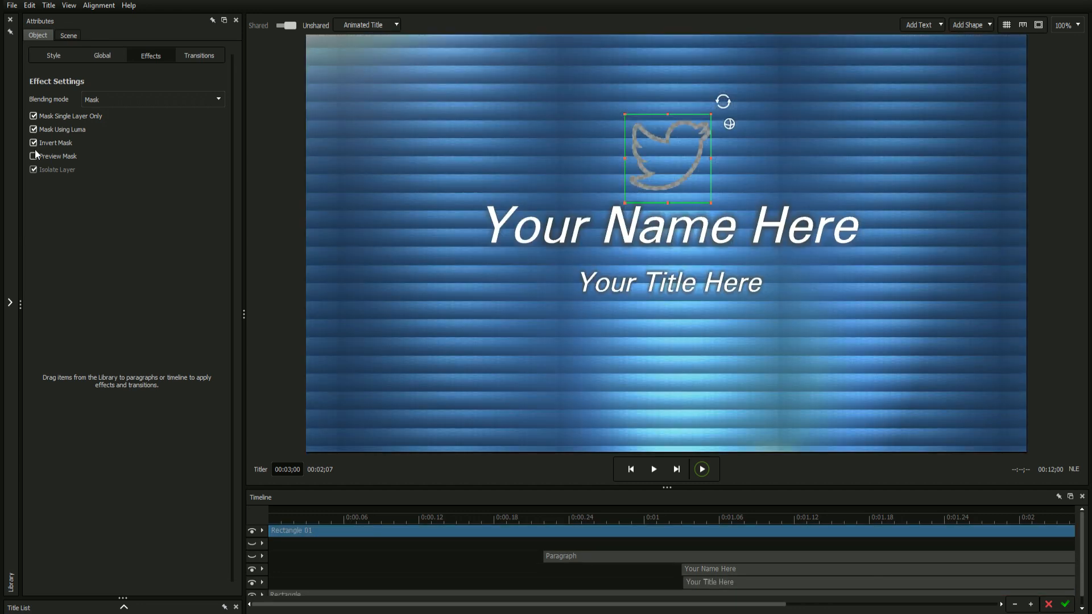
Restore Normal blending, rotate the bird on Y, and isolate its layer so it renders whole.
left_click(31, 155)
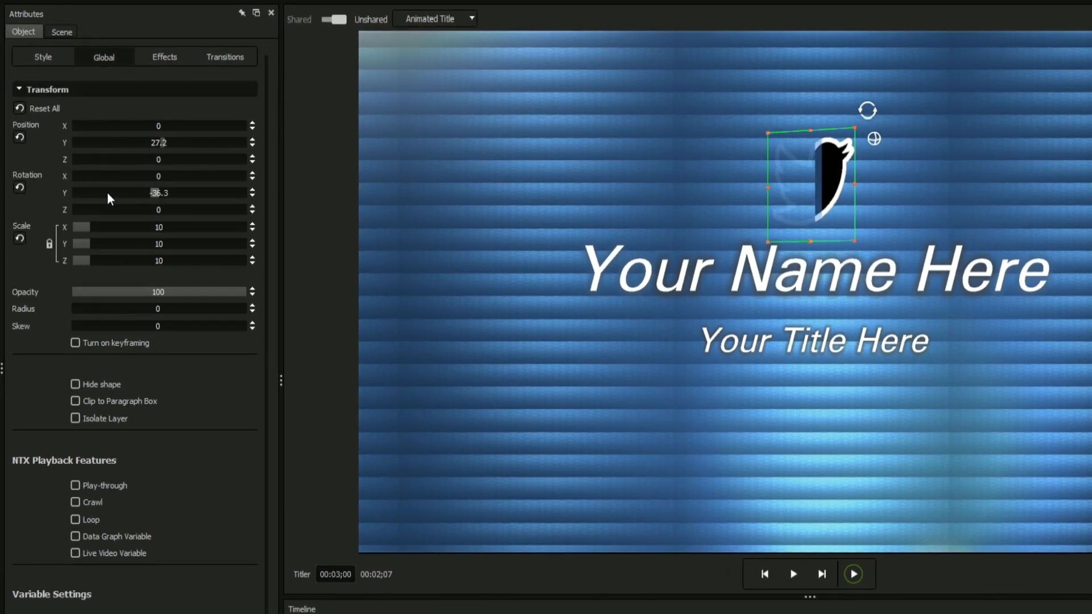
left_click(164, 57)
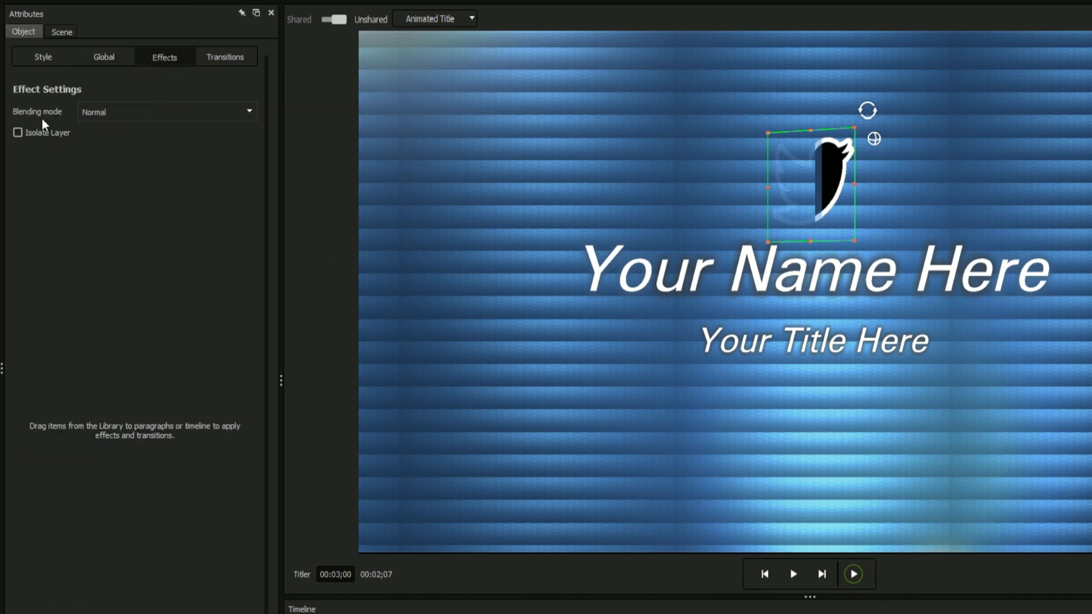
left_click(16, 133)
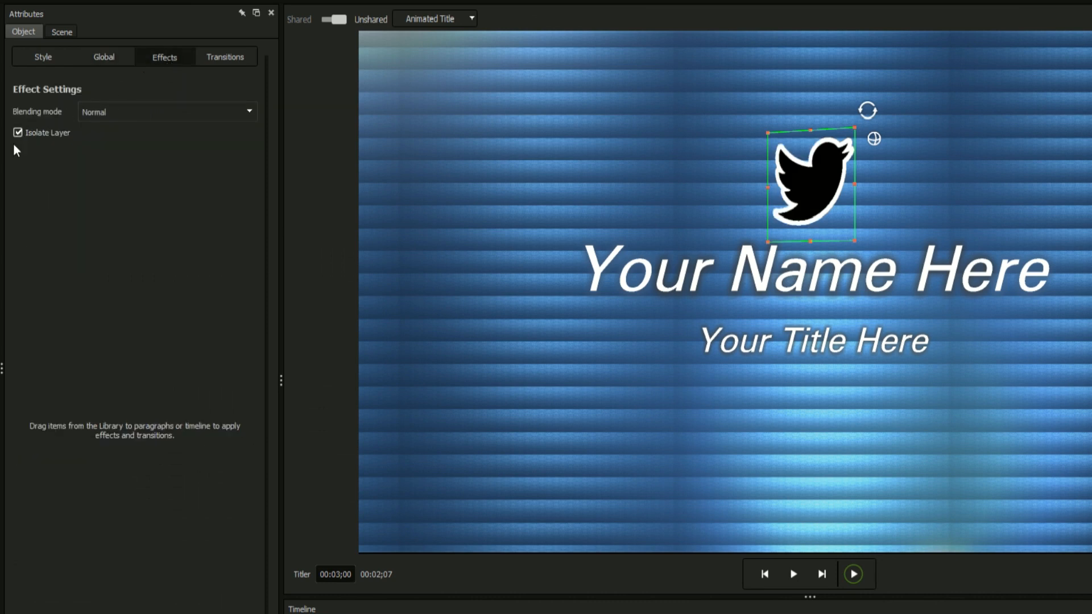